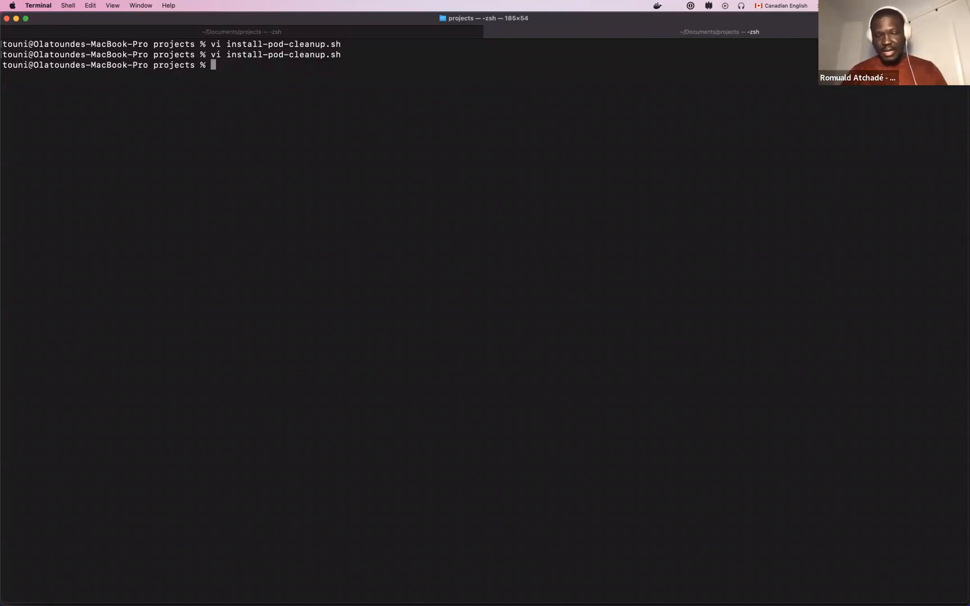
Step: Begin entering the 'bash install-pod-cleanup.sh' command at the zsh prompt
text(bash)
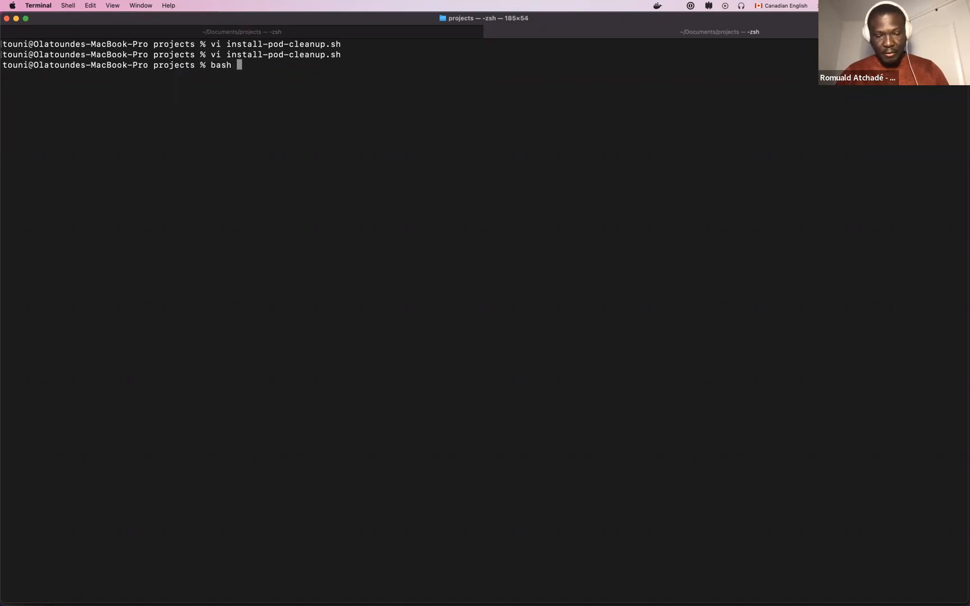
text(in)
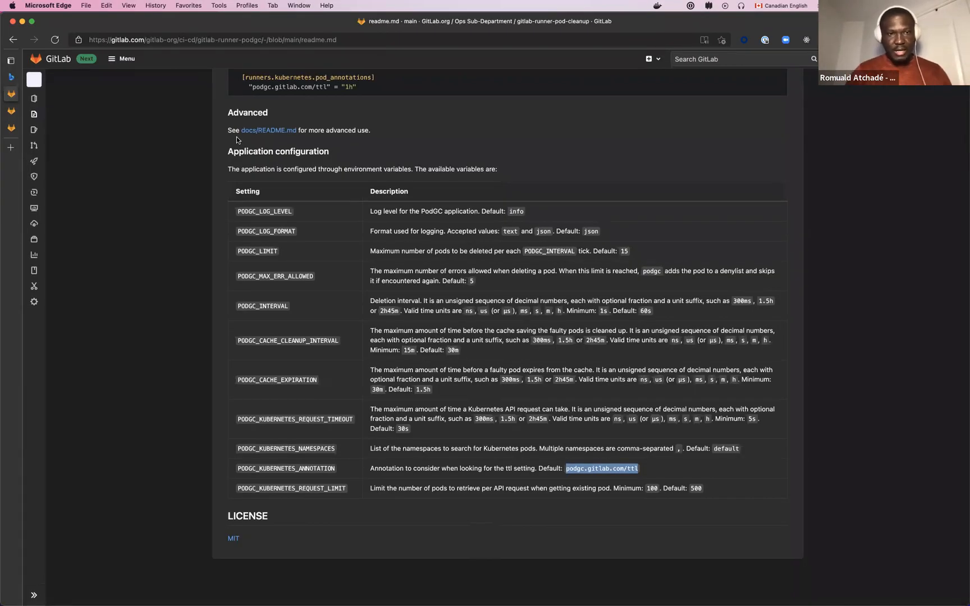
mouse_move(279, 368)
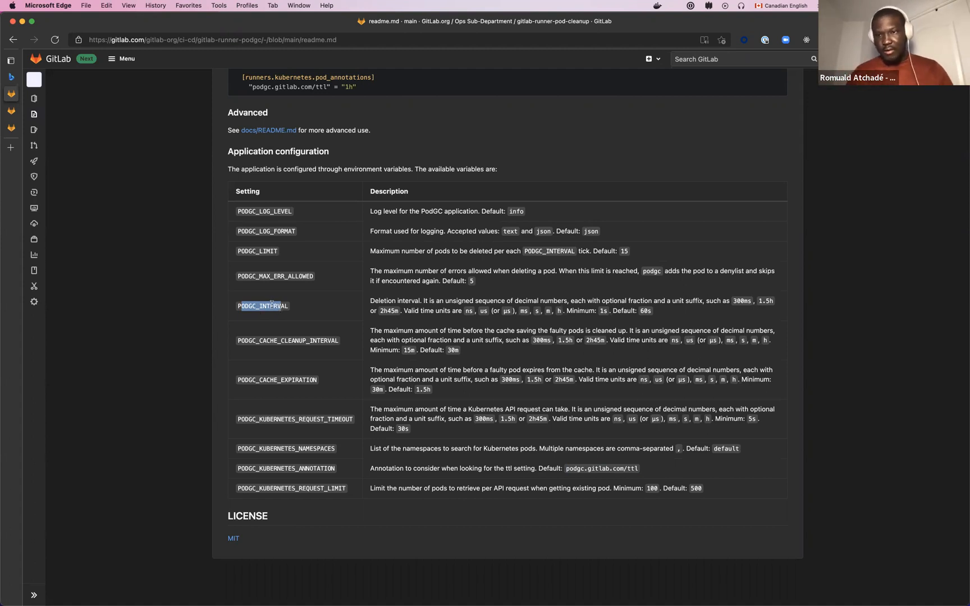
mouse_move(246, 476)
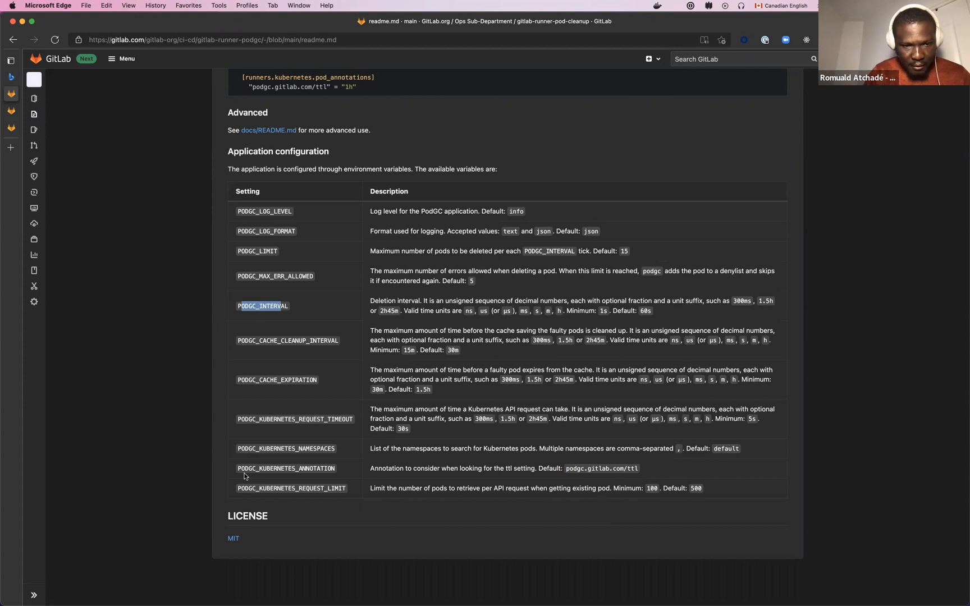
double_click(285, 468)
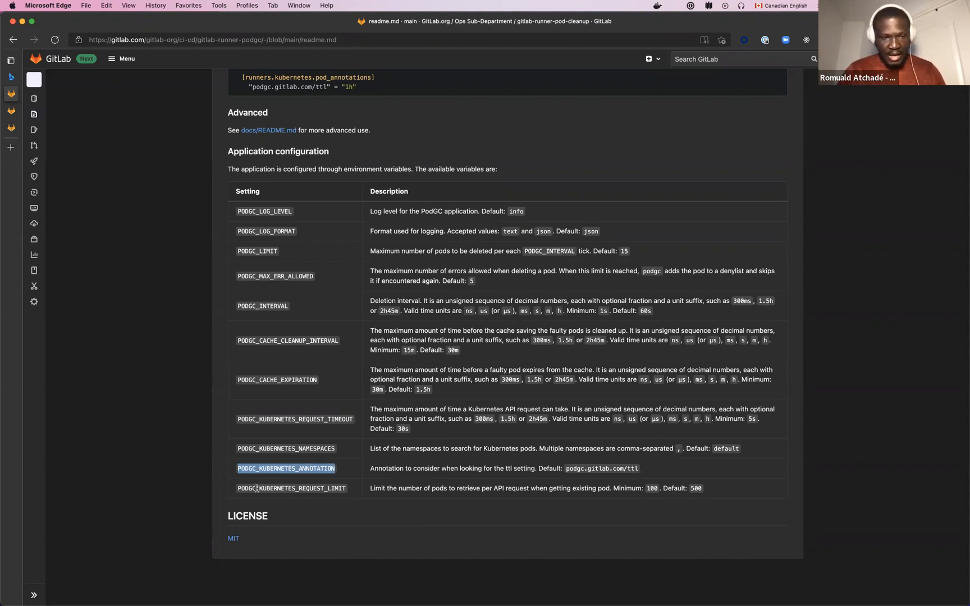
double_click(292, 488)
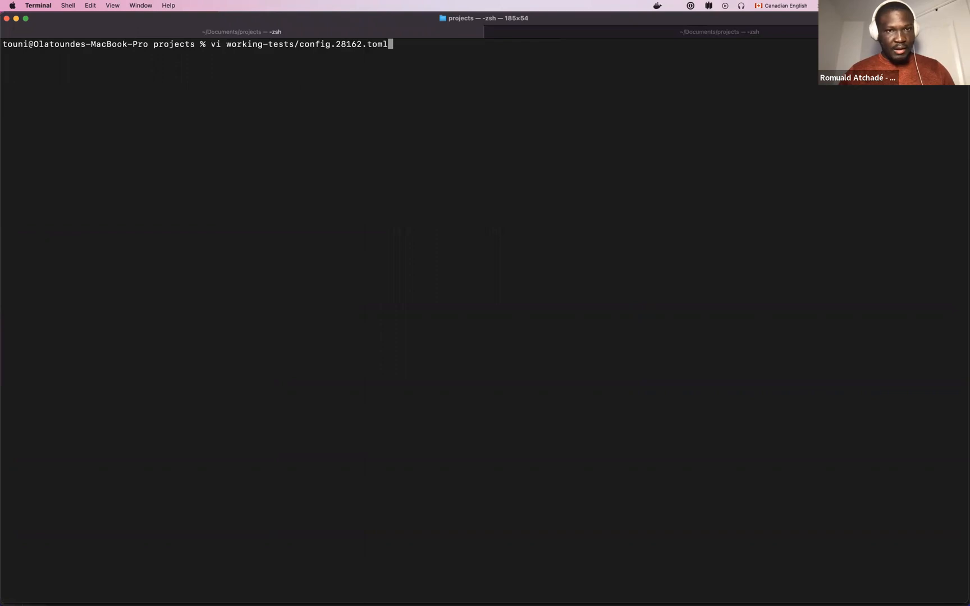
Step: View working-tests/config.template.toml in vi and highlight its podgc.gitlab.com/ttl annotation line
key(Backspace)
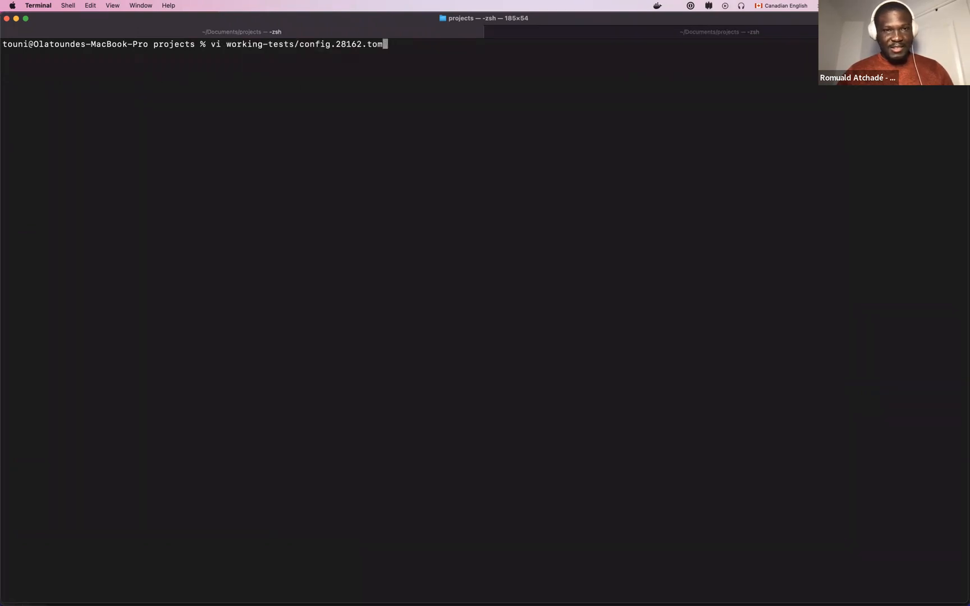
key(Backspace)
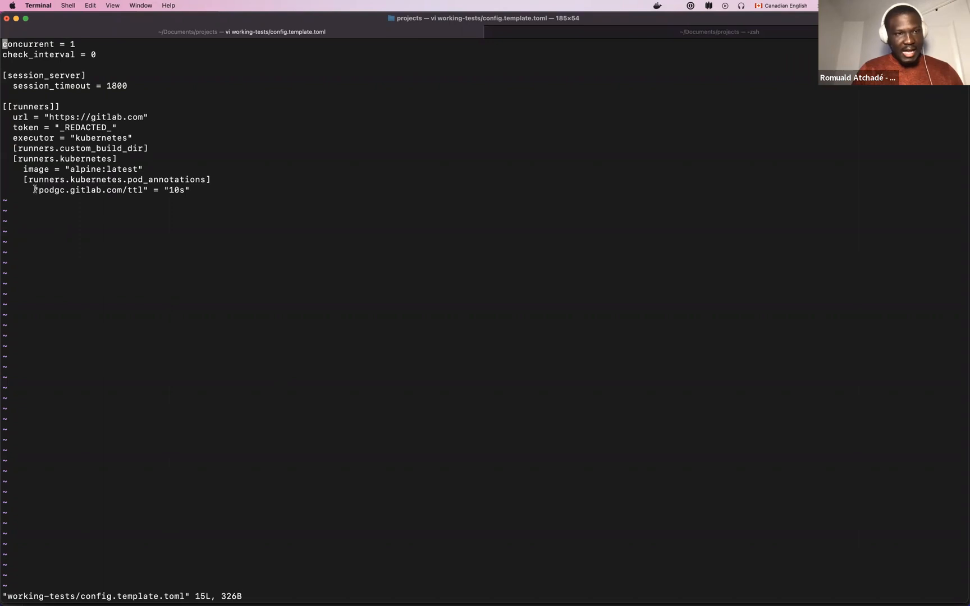
double_click(80, 189)
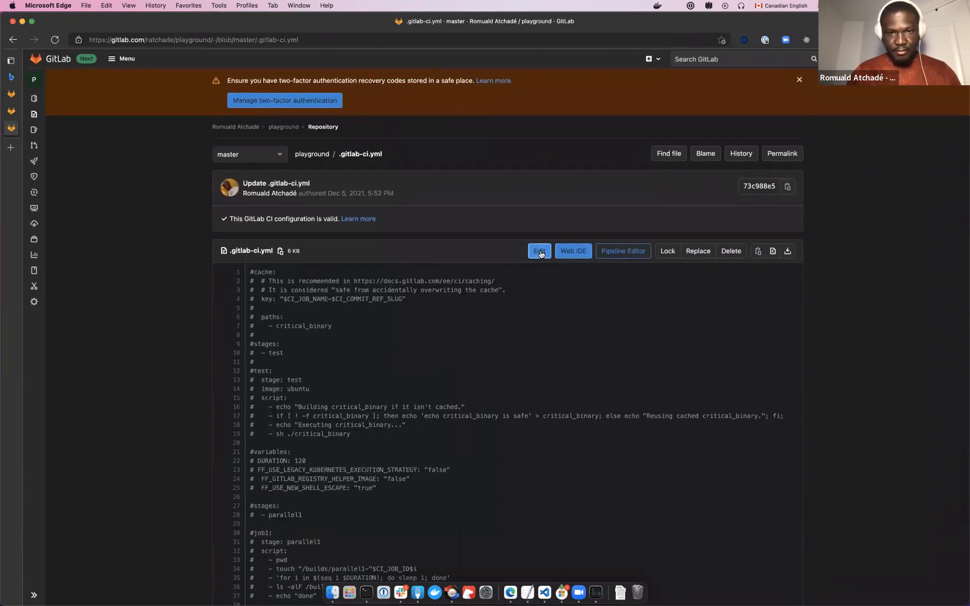
Step: Commit a job running 'sleep 600' to .gitlab-ci.yml on master and view the project's CI jobs
click(537, 250)
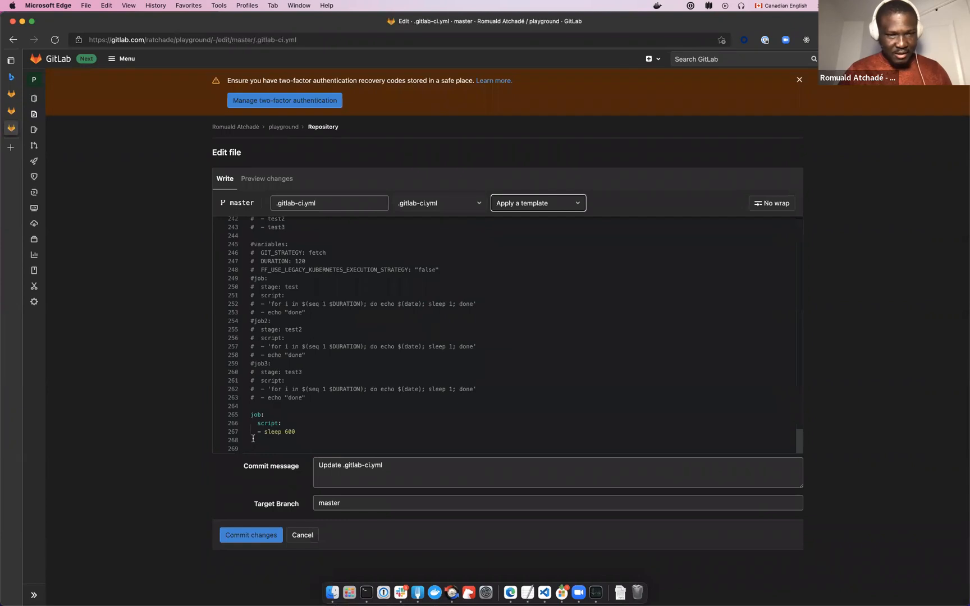
click(250, 535)
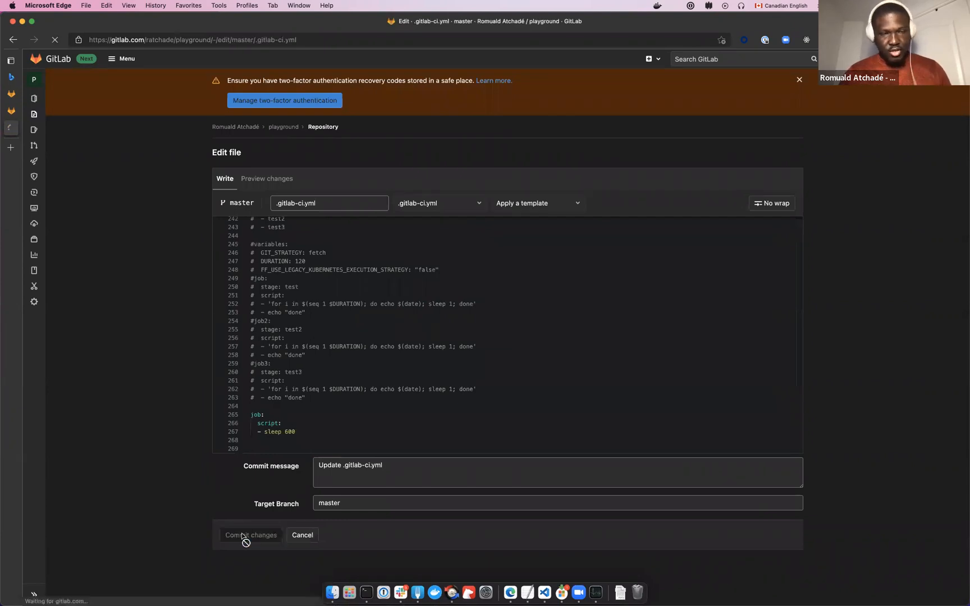
click(250, 535)
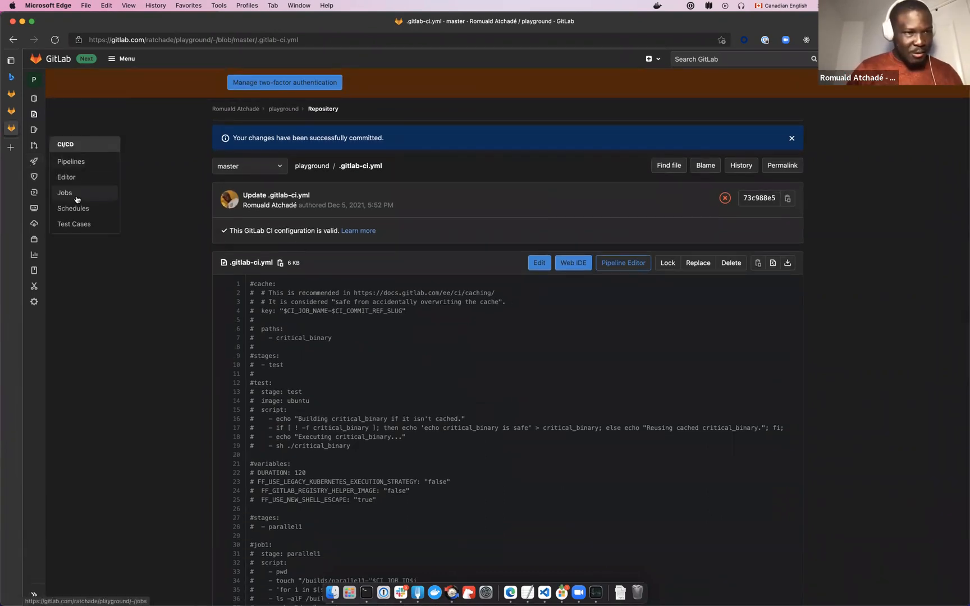
click(66, 192)
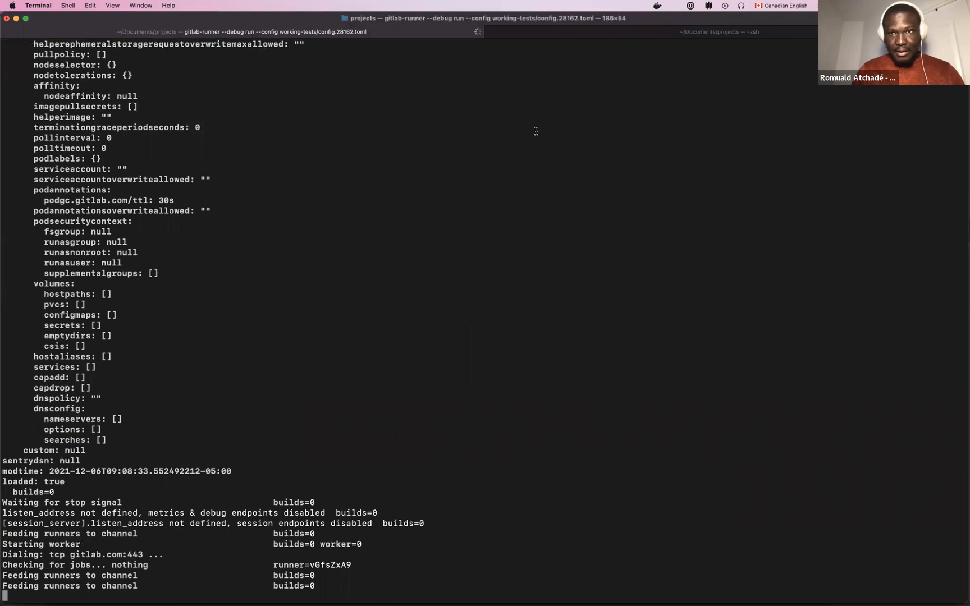
mouse_move(575, 79)
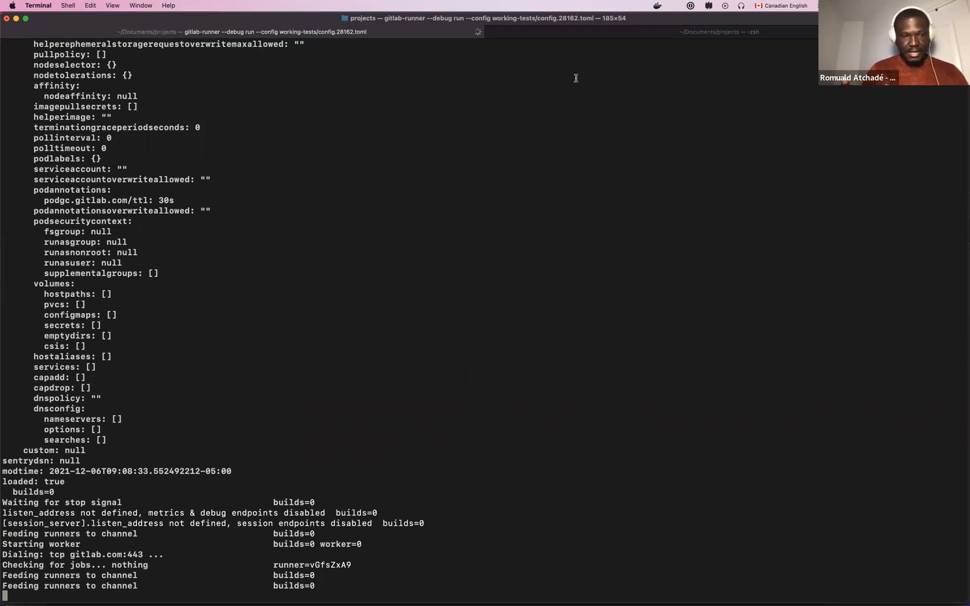
Step: Scroll the gitlab-runner --debug output until the sleep 600 job is picked up
scroll(down, 3)
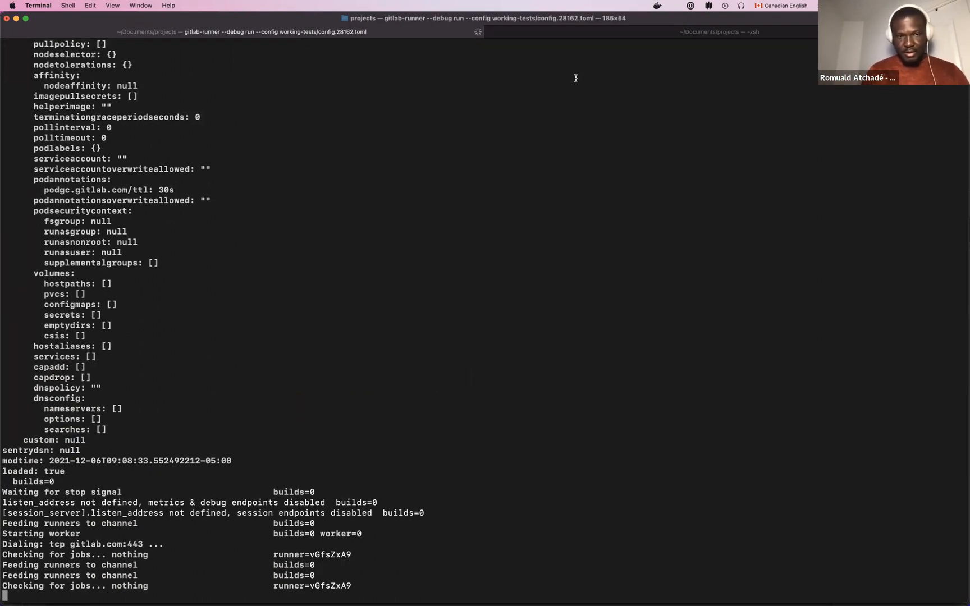
scroll(down, 3)
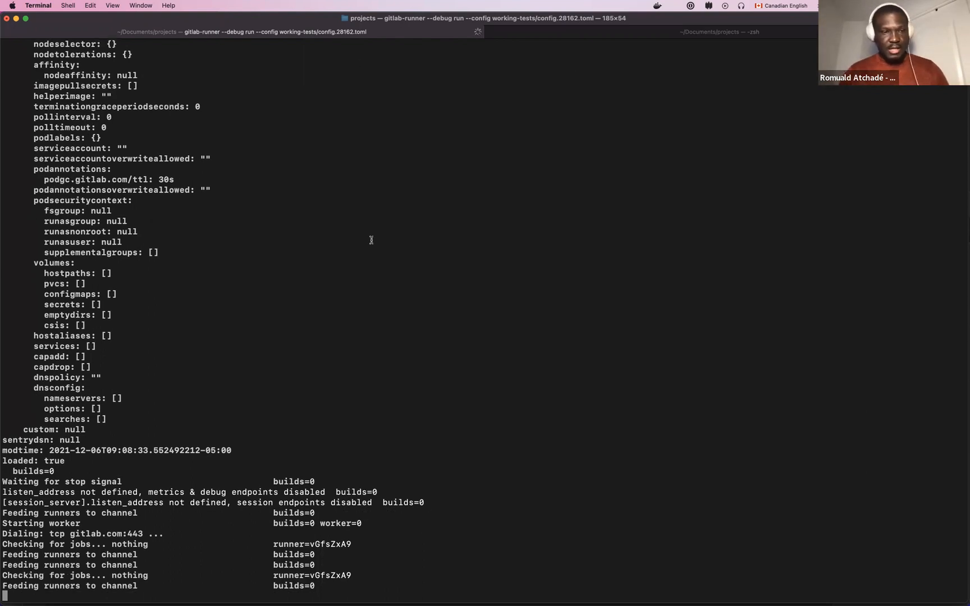
scroll(down, 3)
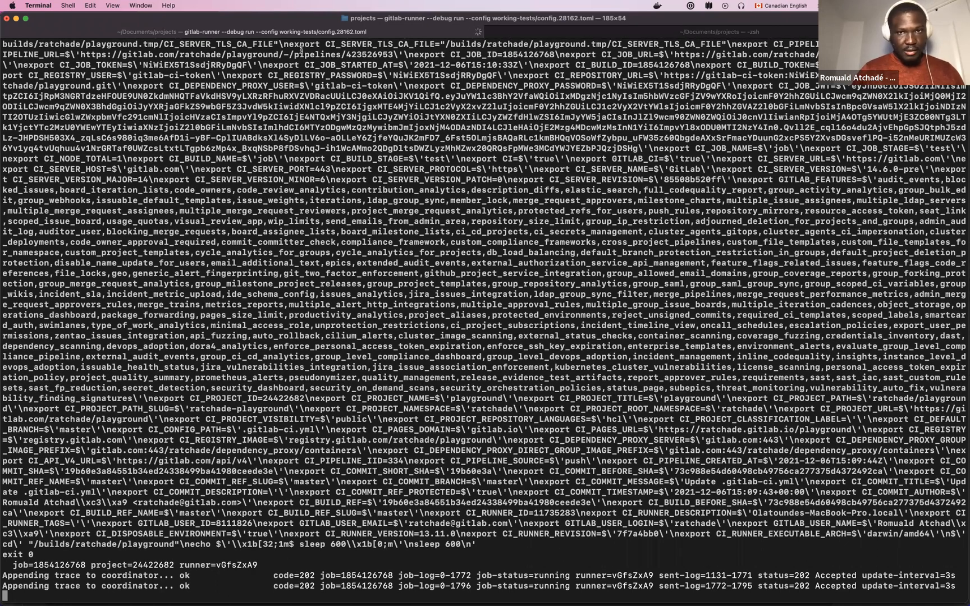
mouse_move(372, 430)
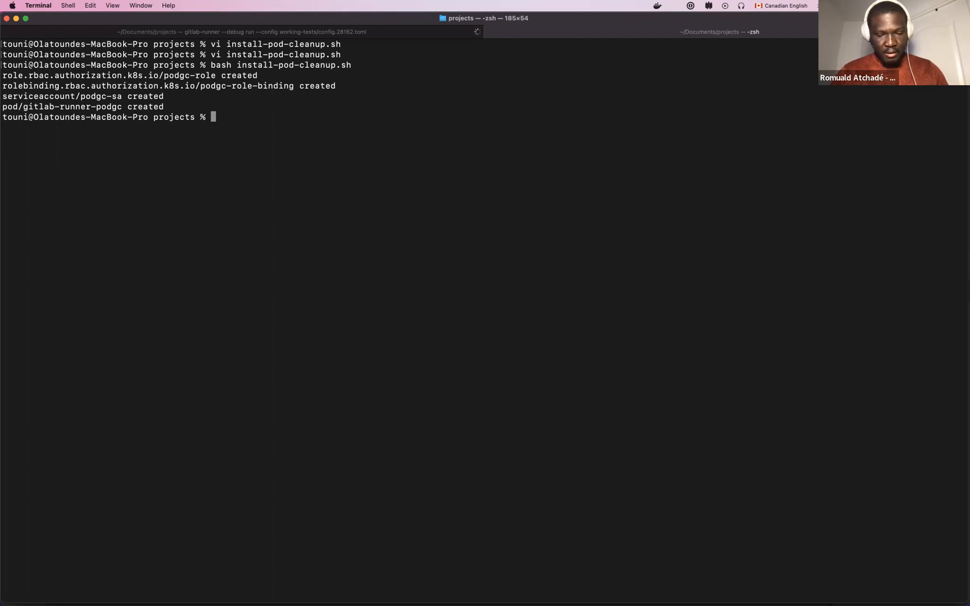
Step: Show kubectl logs for gitlab-runner-podgc and highlight the deleted runner pod and its 30s ttl
text(kubectl logs)
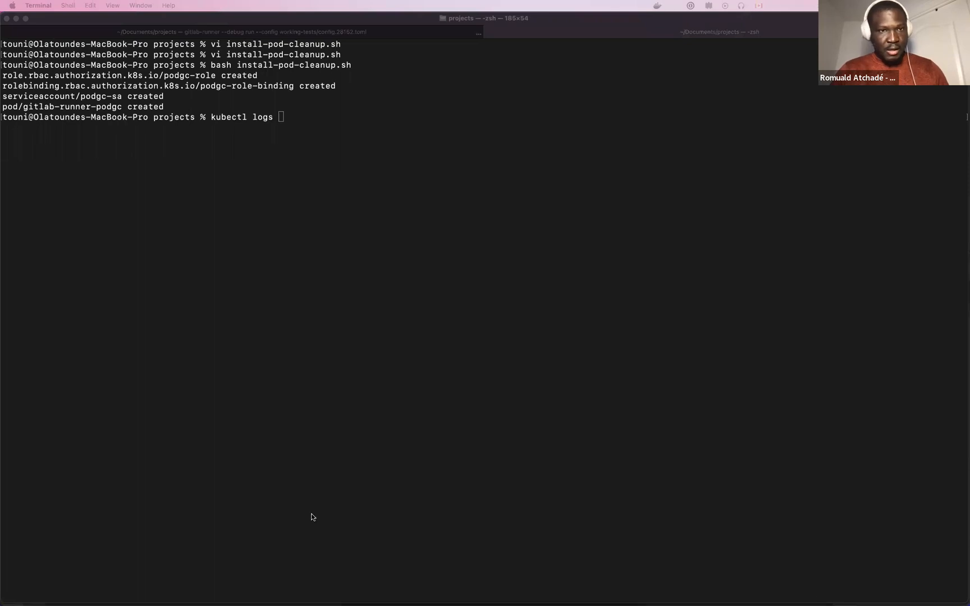
right_click(247, 241)
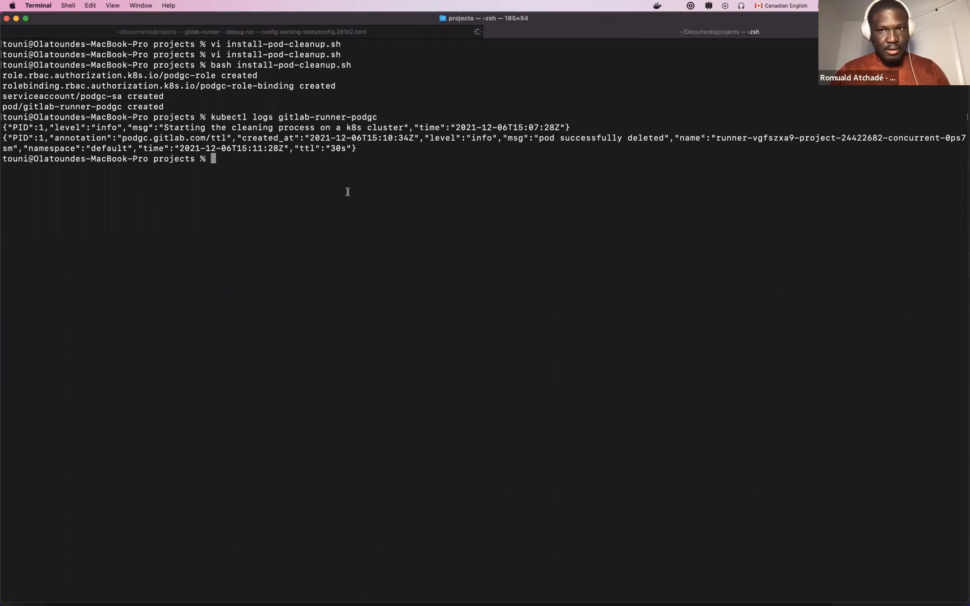
mouse_move(830, 128)
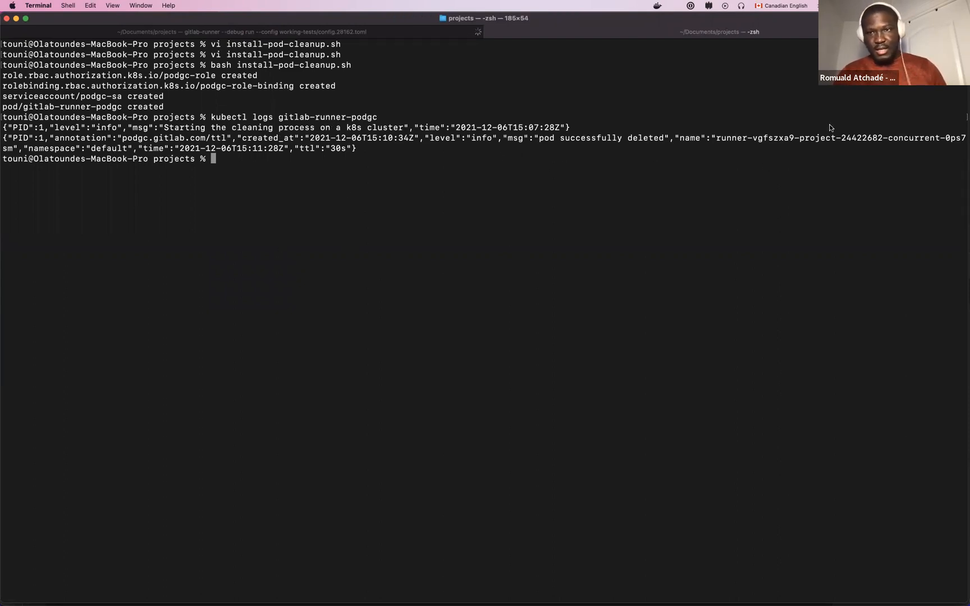
mouse_move(291, 172)
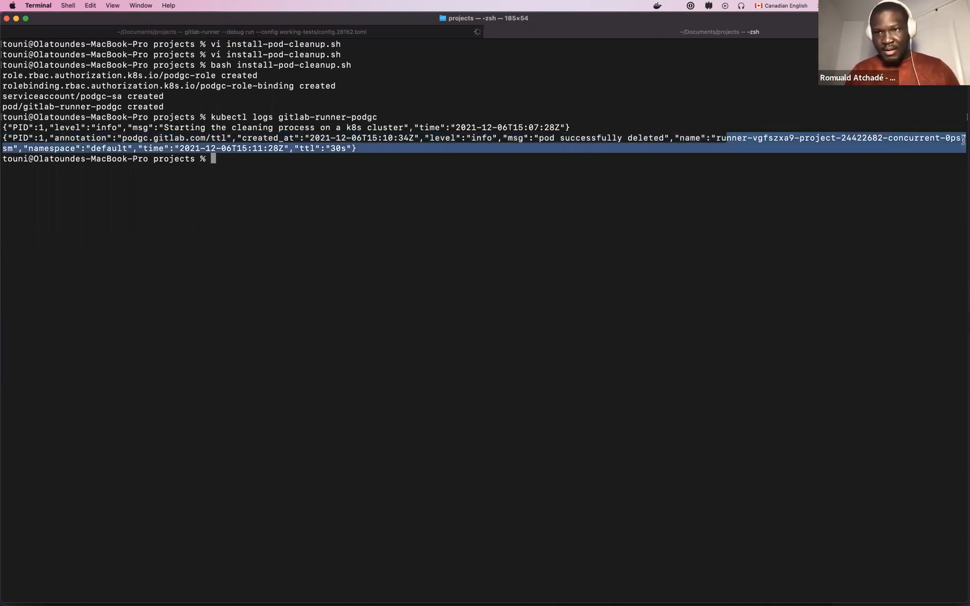
click(53, 165)
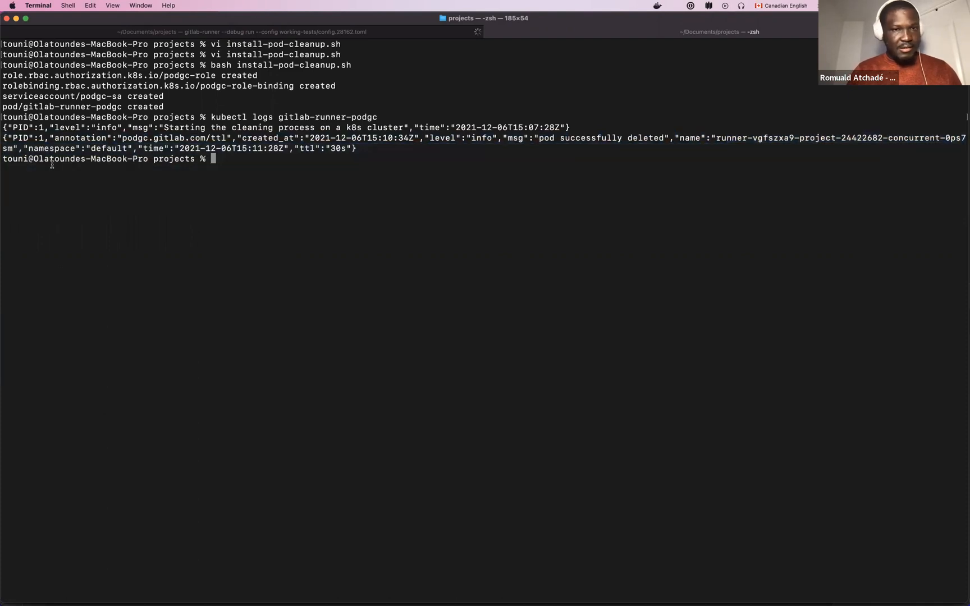
double_click(305, 148)
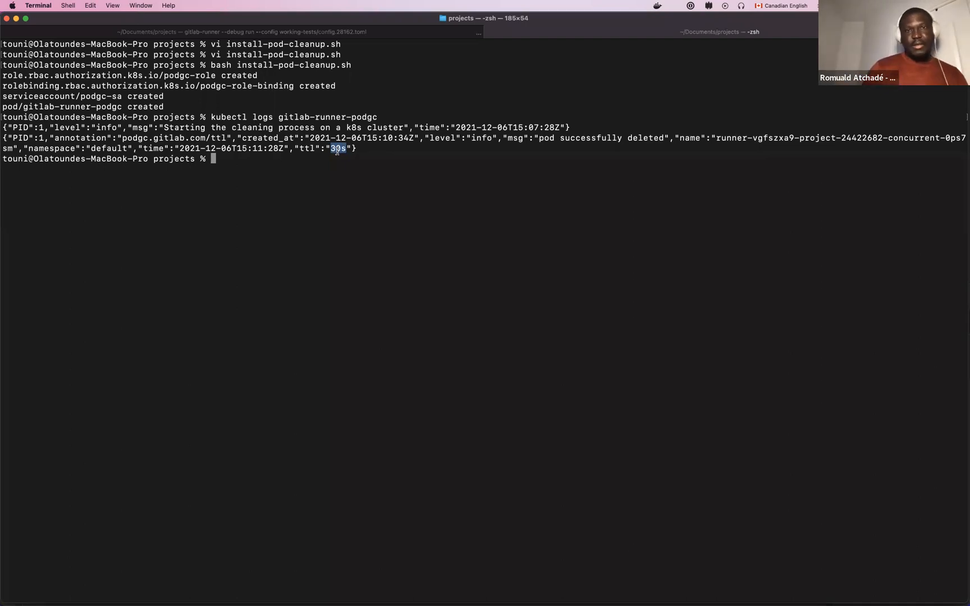
mouse_move(552, 24)
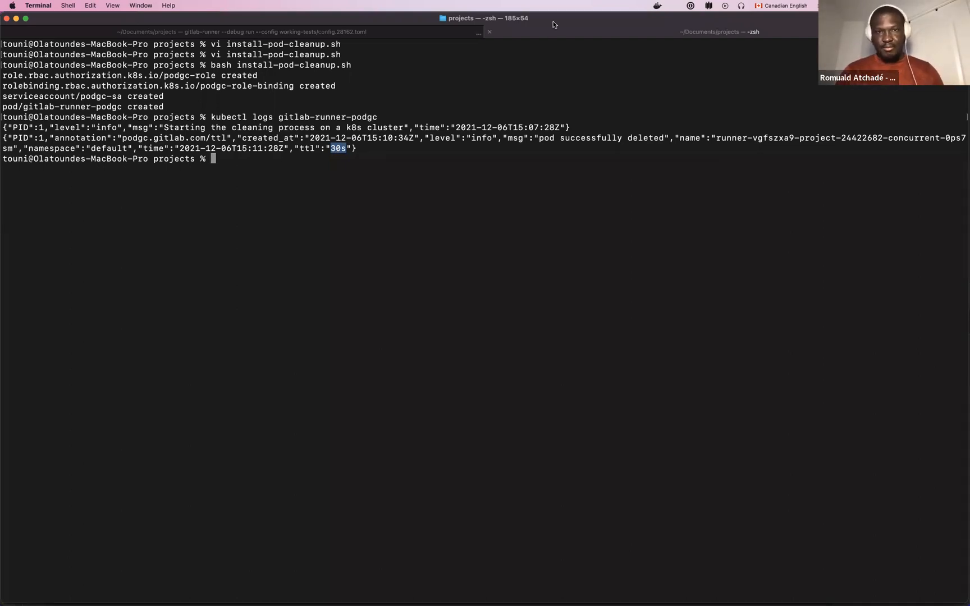